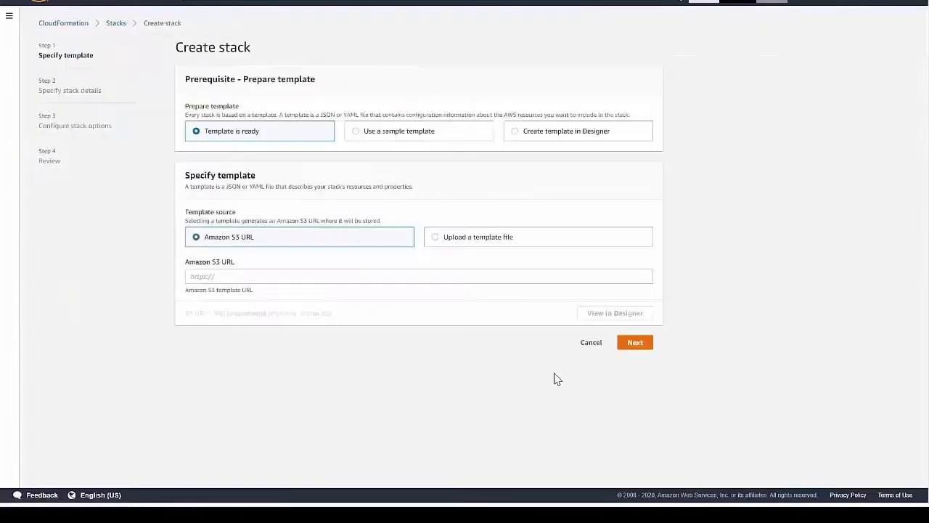
Name the EFS stack 'smax-efs-doctest' and advance past its parameters
click(634, 343)
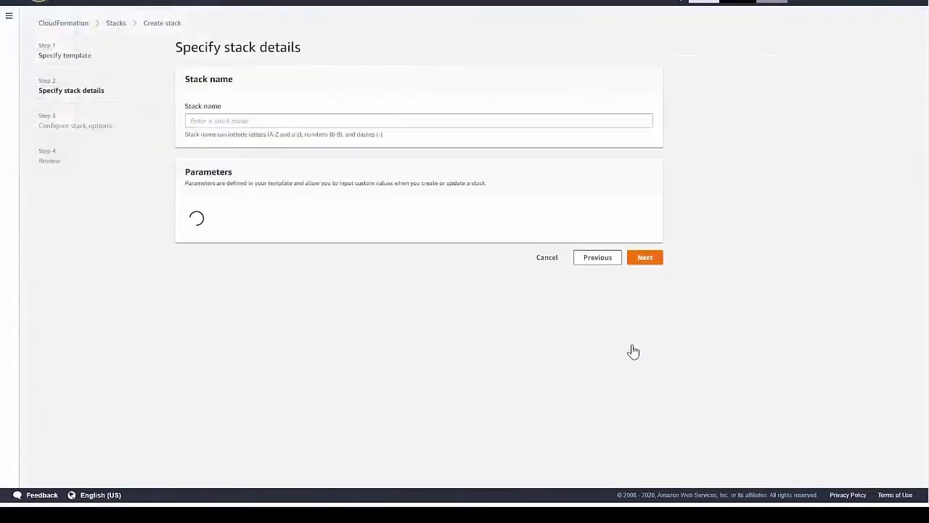
text(smax-efs-doctest)
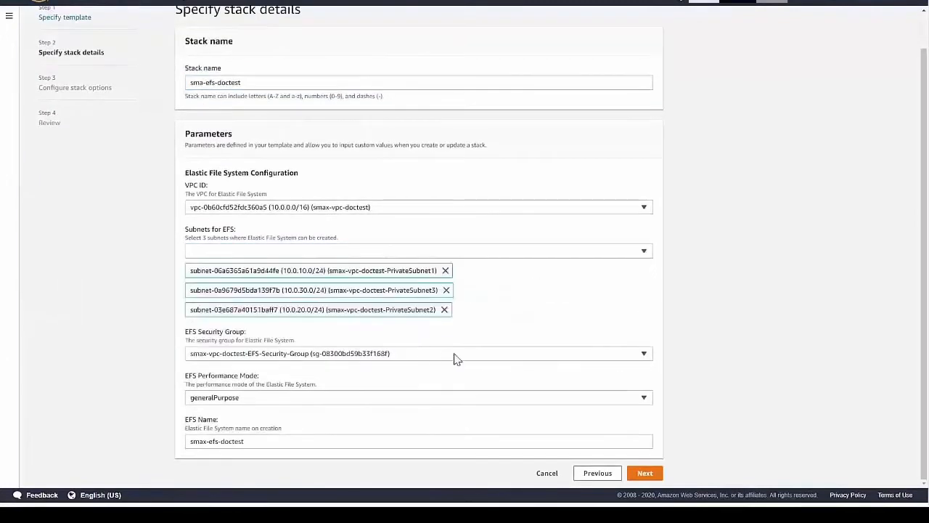
mouse_move(693, 465)
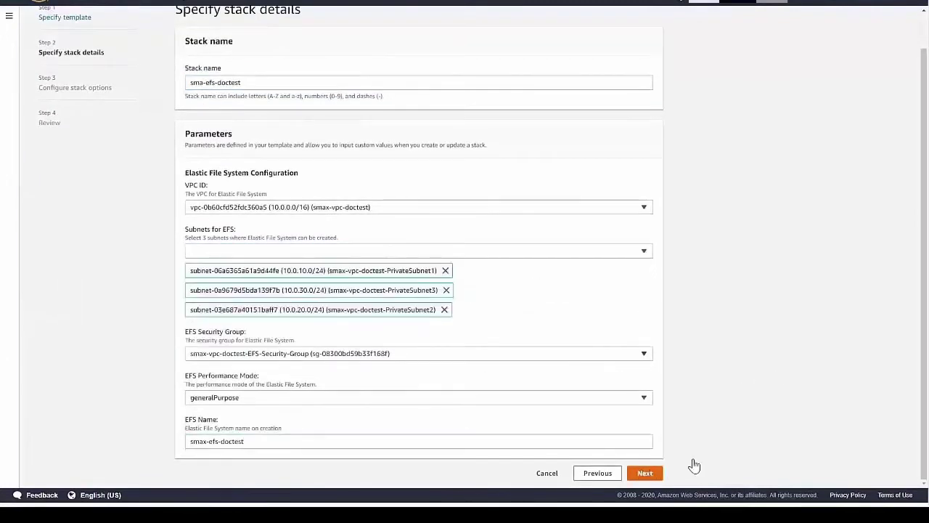
click(644, 473)
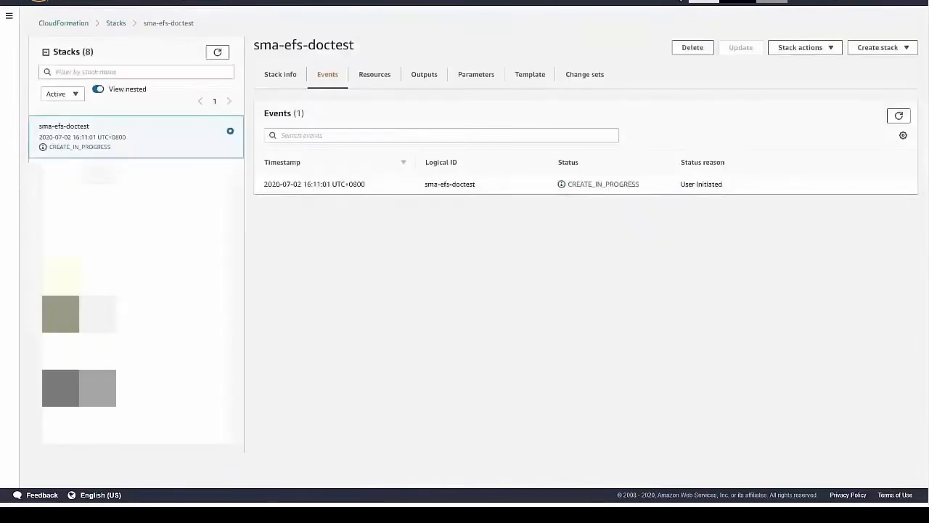
click(424, 74)
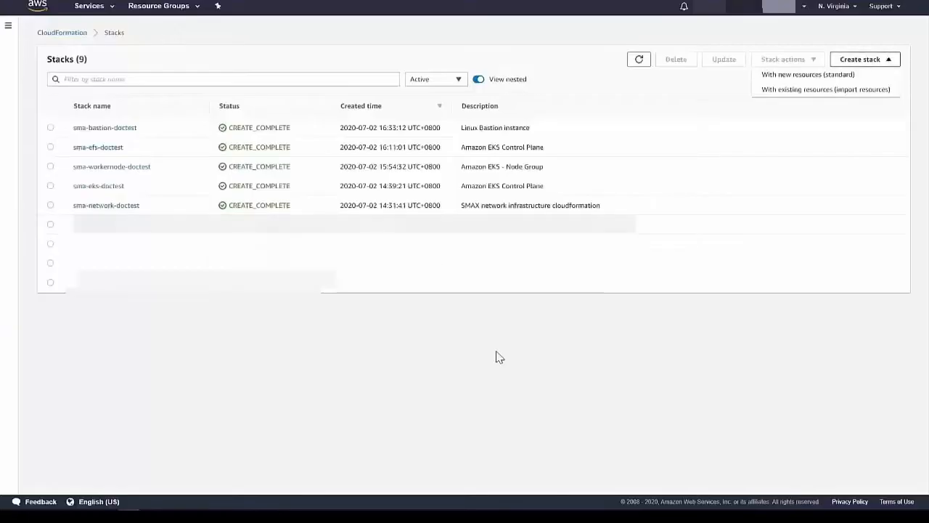
Upload the local RDS template, choose the doctest VPC and advance past the RDS parameters
click(804, 75)
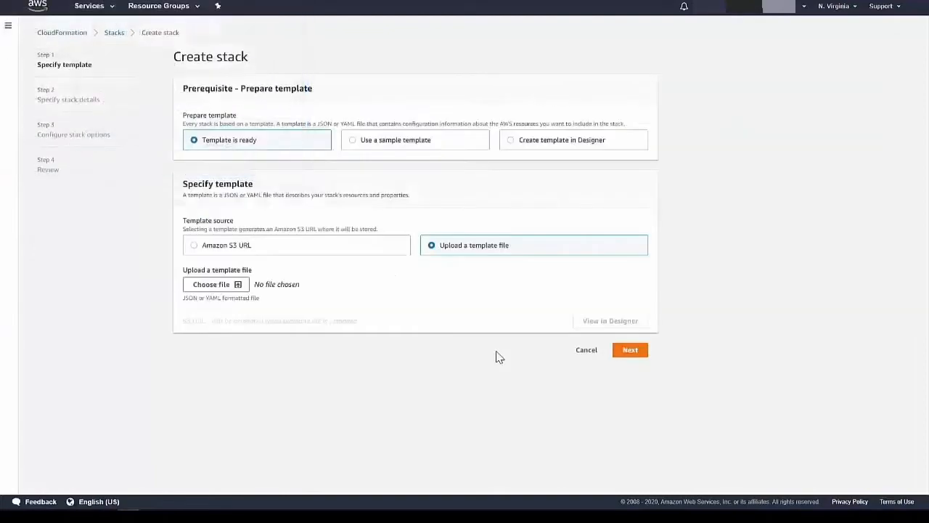
click(630, 350)
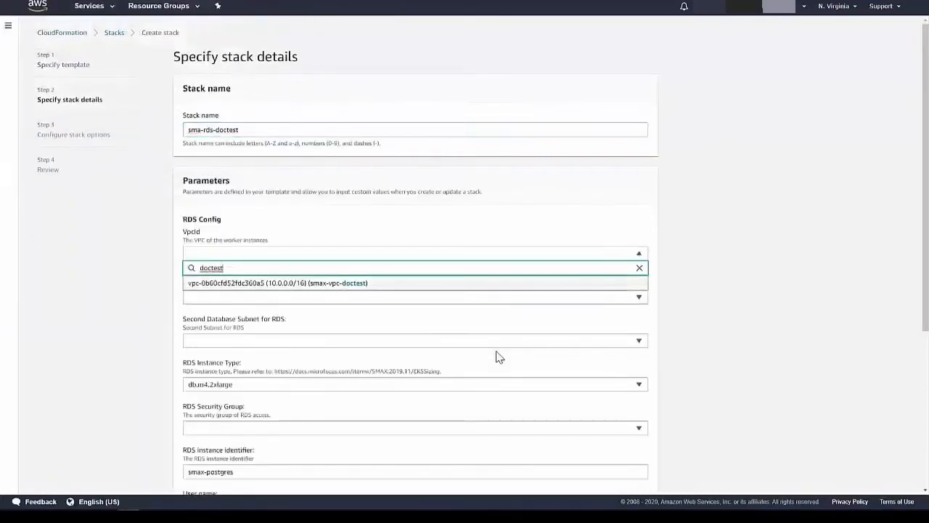
click(272, 283)
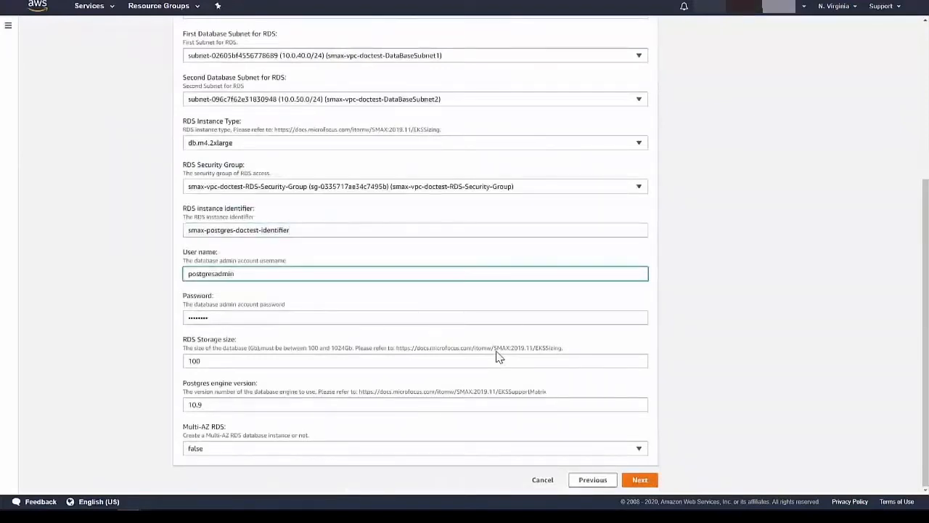
click(639, 479)
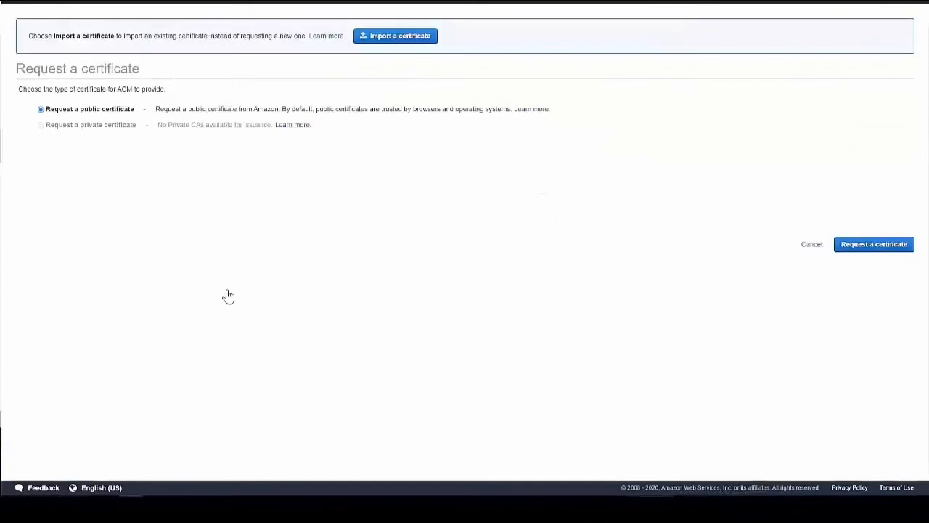
Request a public certificate for the domain and continue to the review step
click(874, 244)
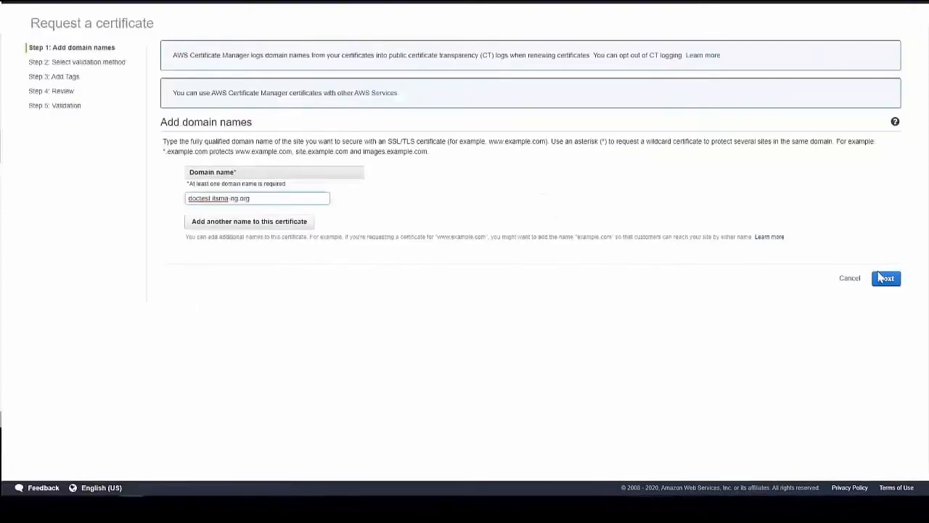
click(887, 278)
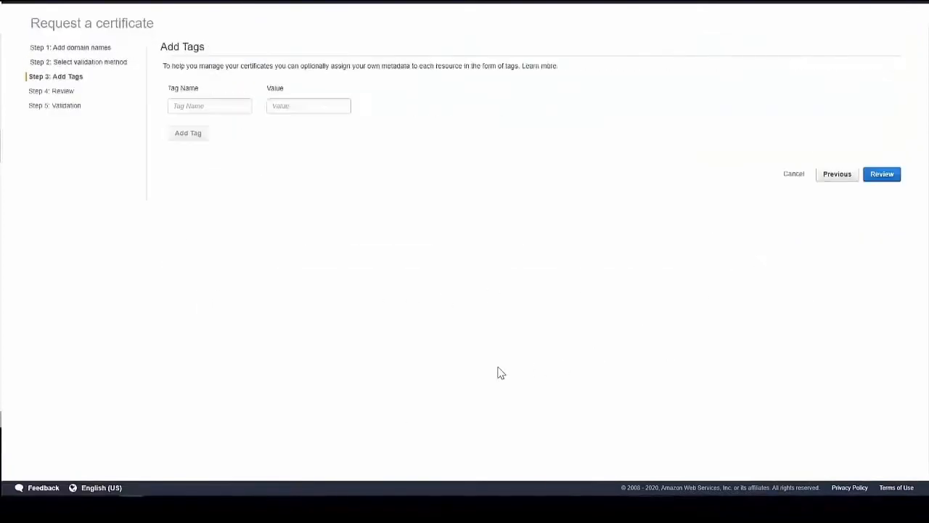
click(881, 174)
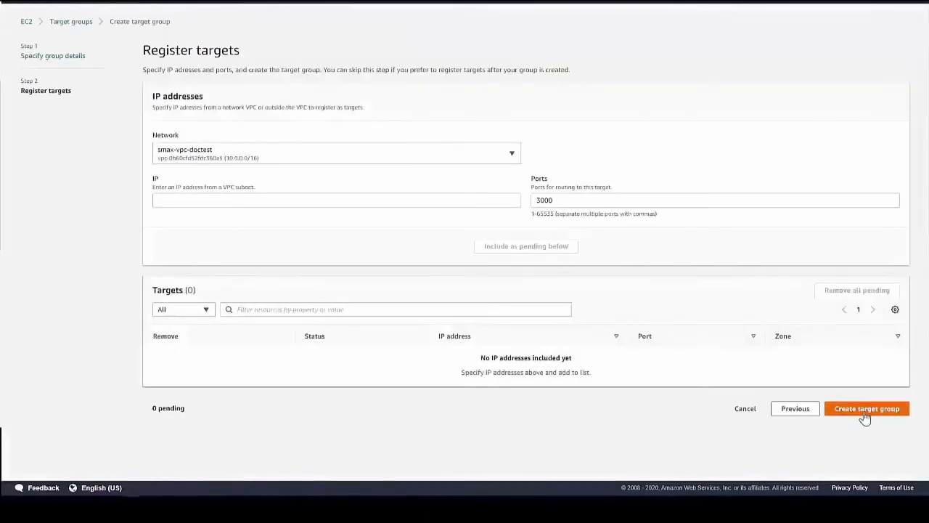
Create the target group and enable stickiness in its attributes
click(865, 408)
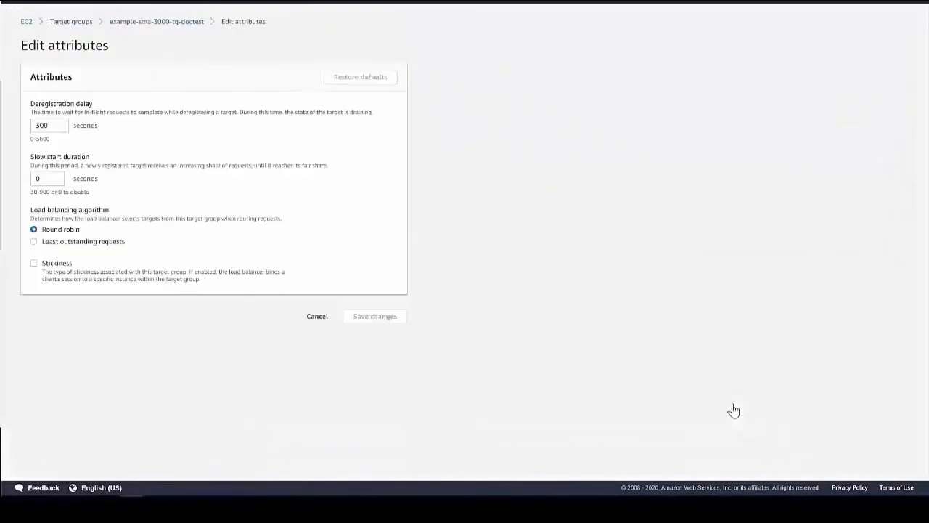
click(33, 262)
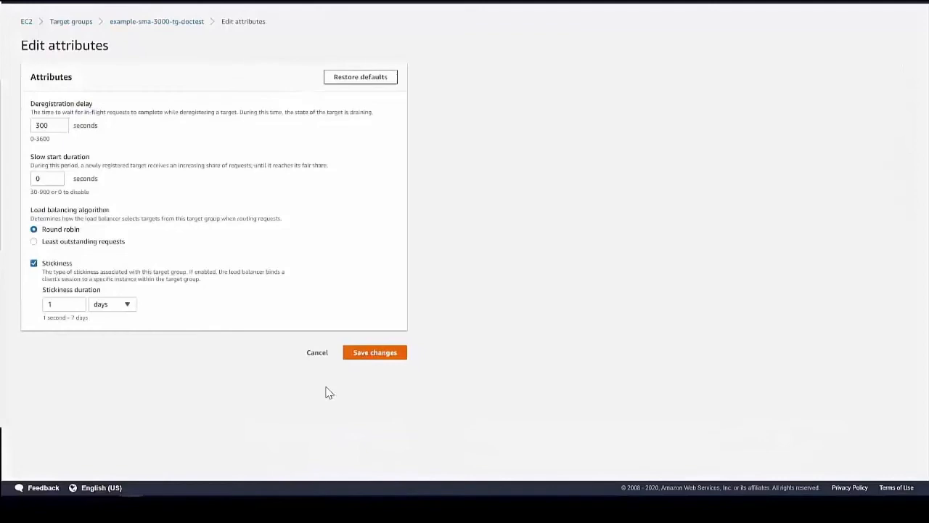
click(374, 353)
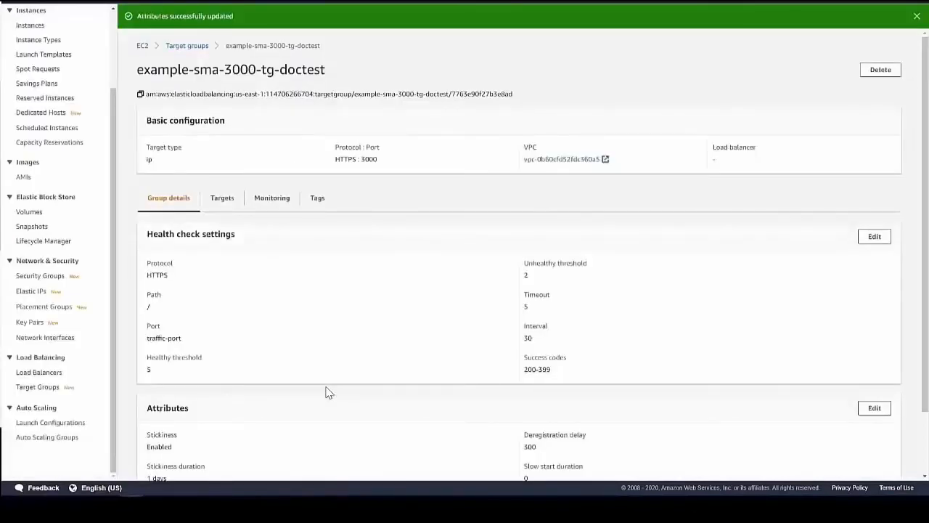
Set /healthz health-check success codes, save stickiness and proceed with the 443 target group
click(873, 235)
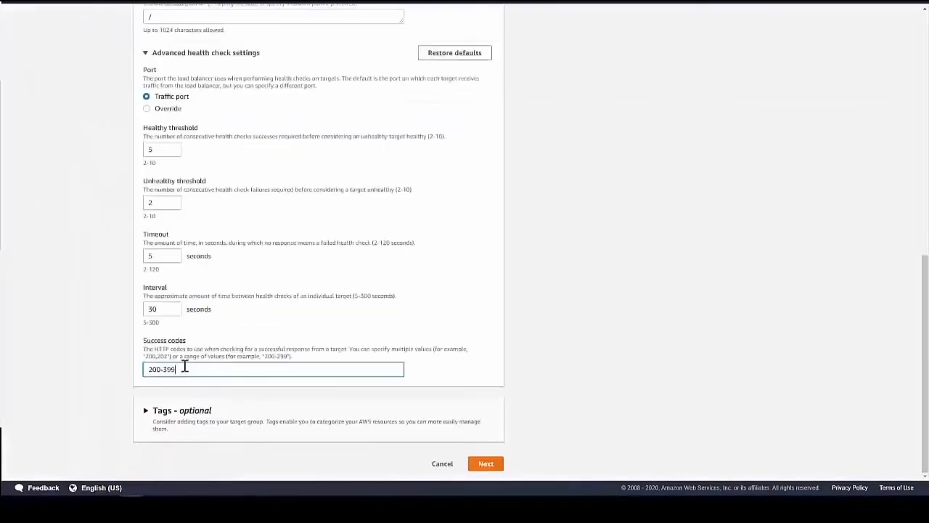
click(485, 463)
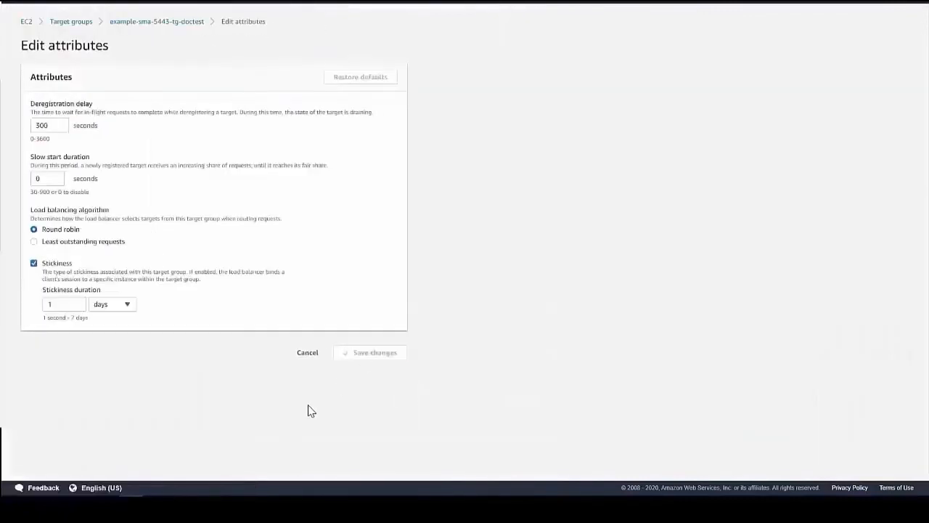
click(368, 353)
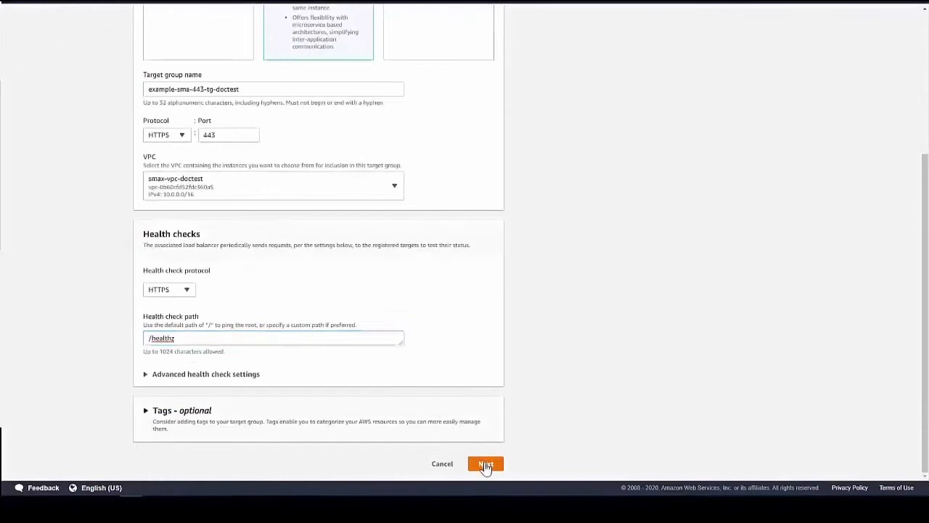
click(484, 463)
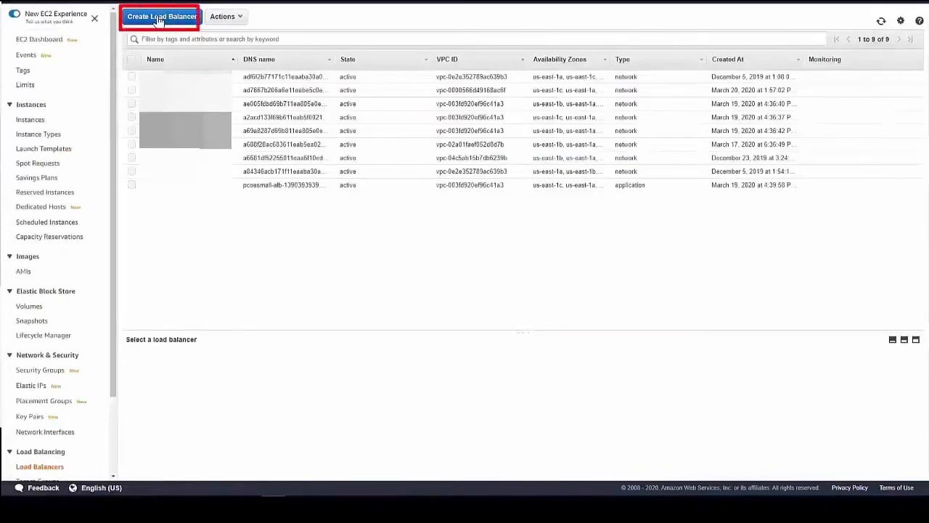
Start an Application Load Balancer with an ACM certificate as the HTTPS 3000 default
click(163, 16)
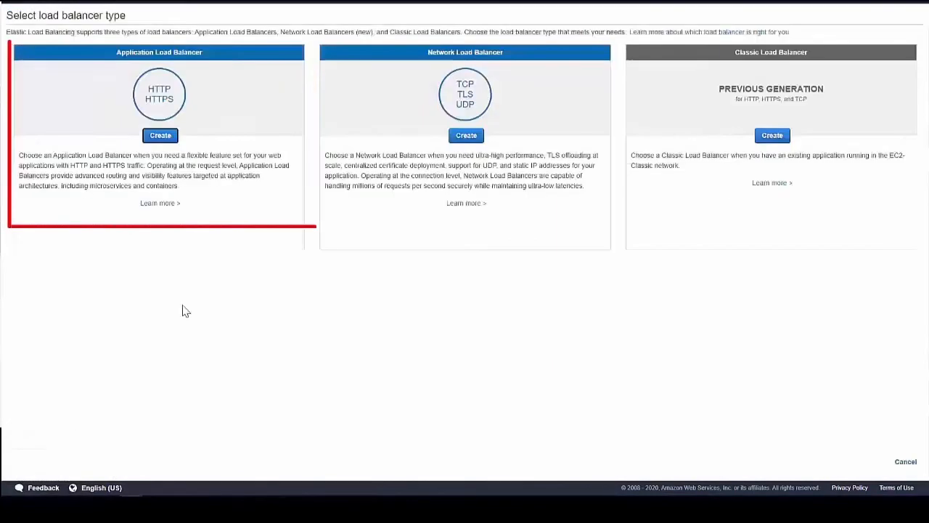
click(160, 135)
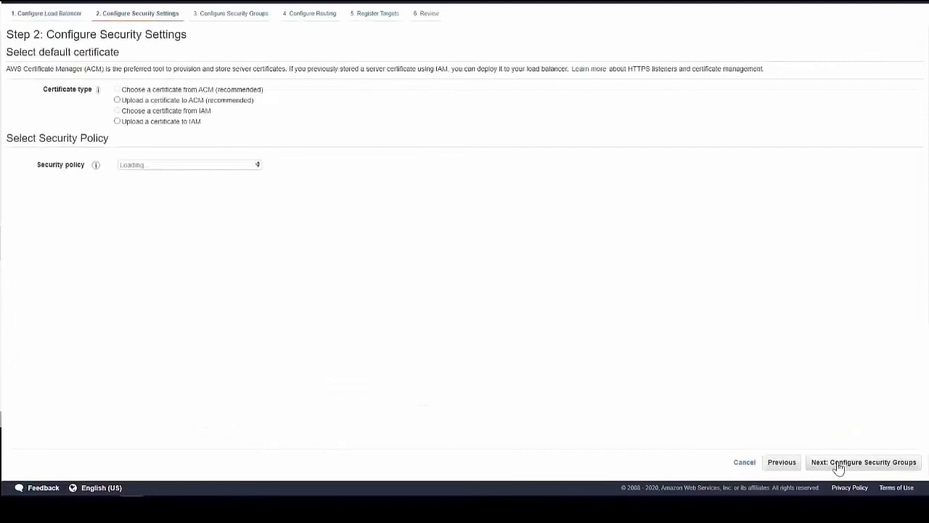
click(116, 90)
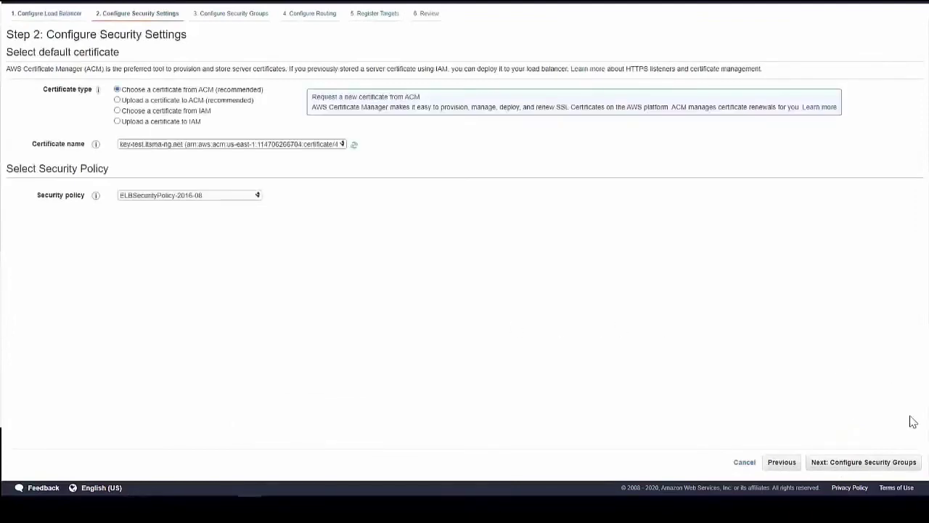
mouse_move(851, 467)
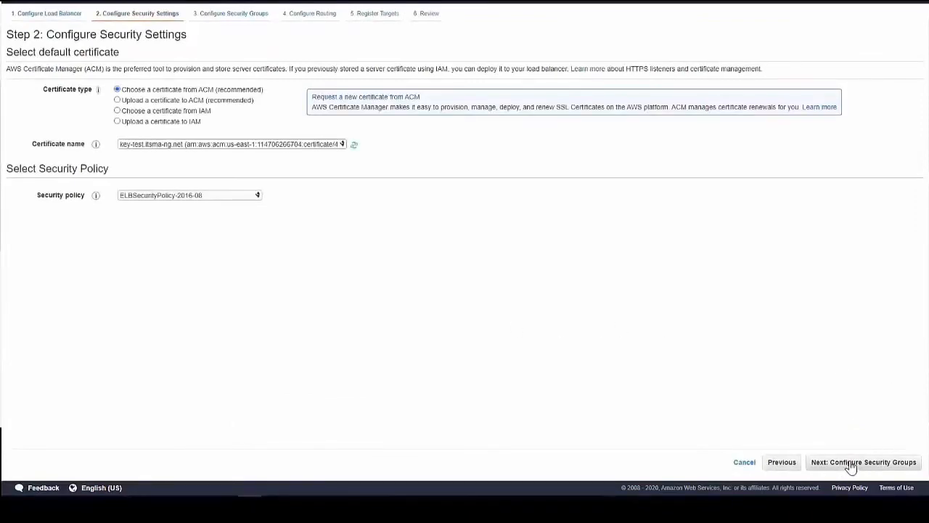
click(864, 462)
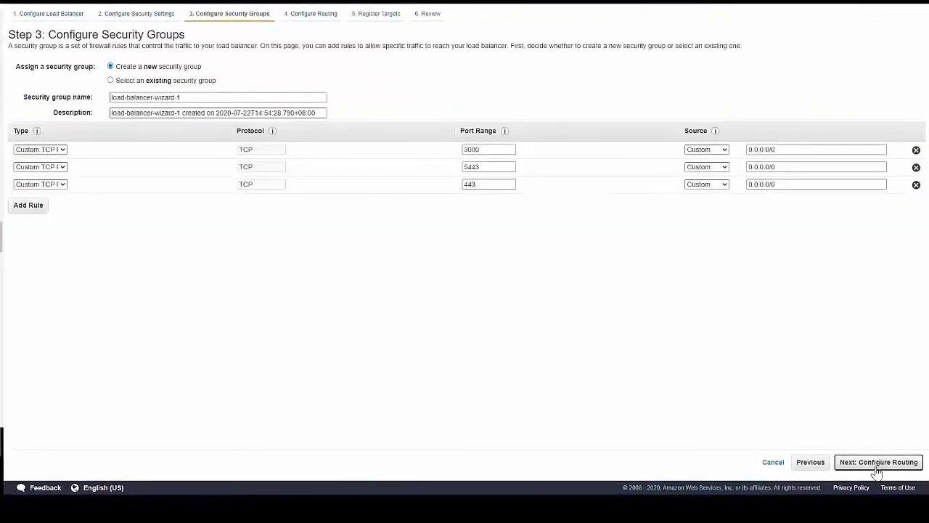
Advance through security groups, routing and targets, then create sma-alb-doctest
click(879, 461)
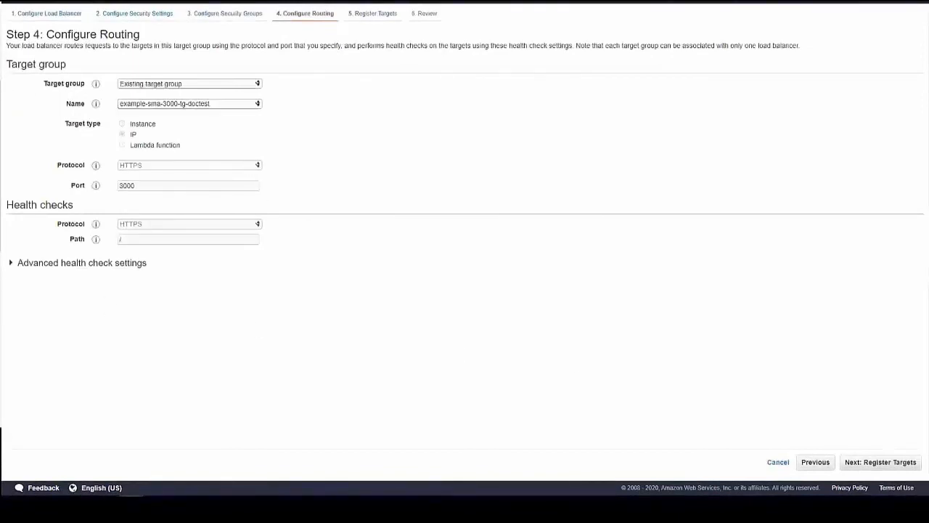
click(880, 462)
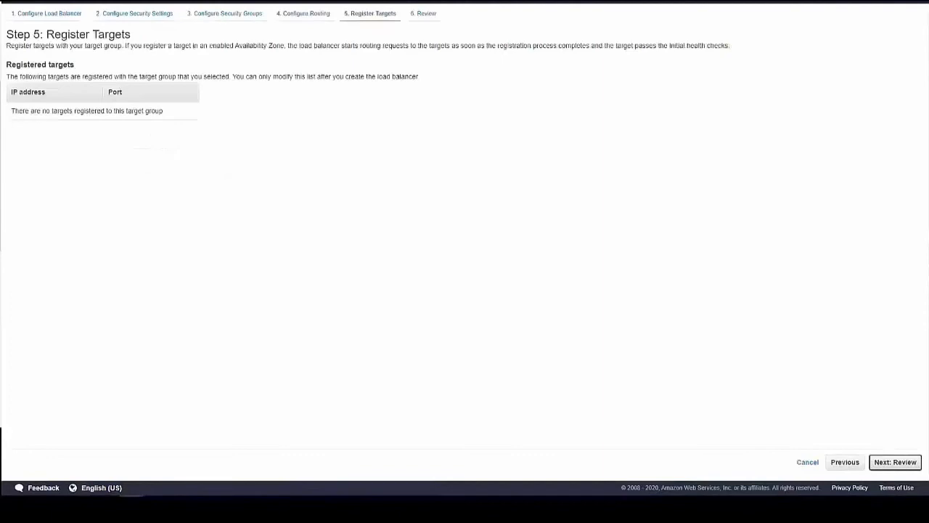
click(894, 462)
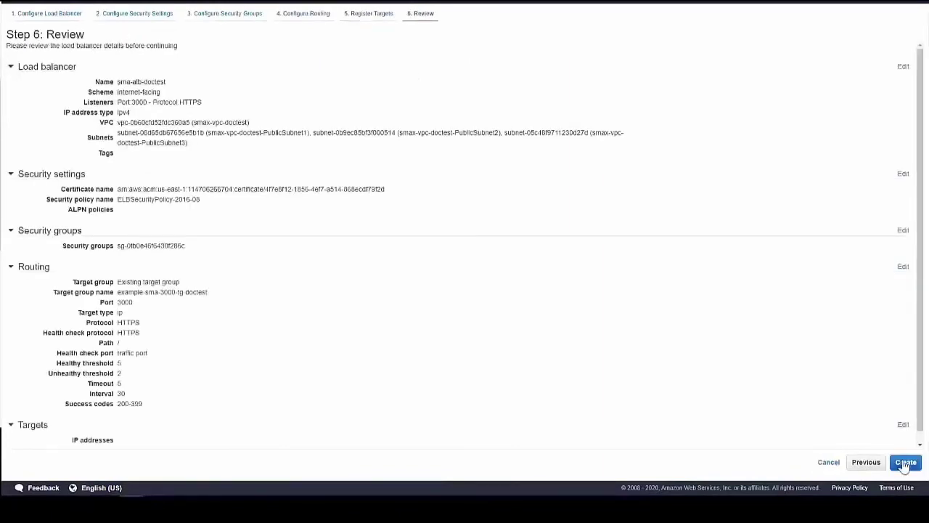
click(906, 462)
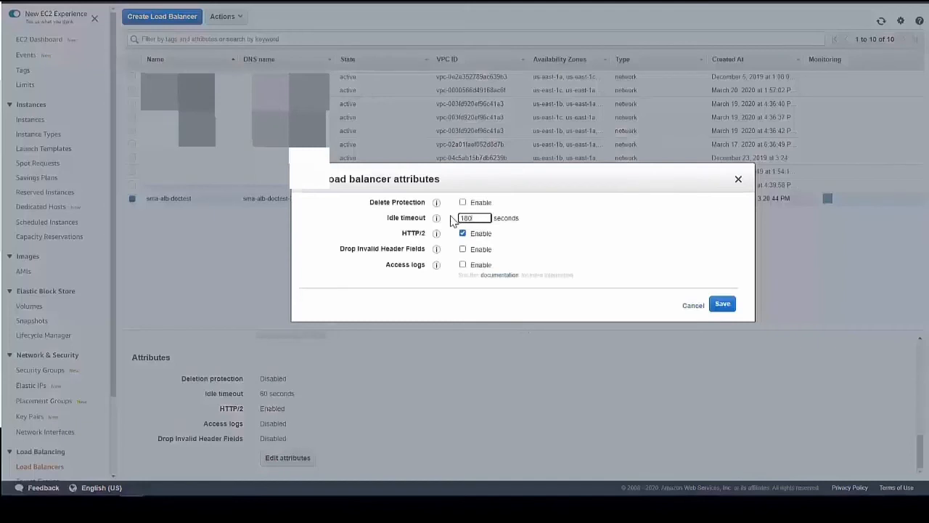
Save the ALB attributes and add an HTTPS 5443 listener with the test domain certificate
click(723, 303)
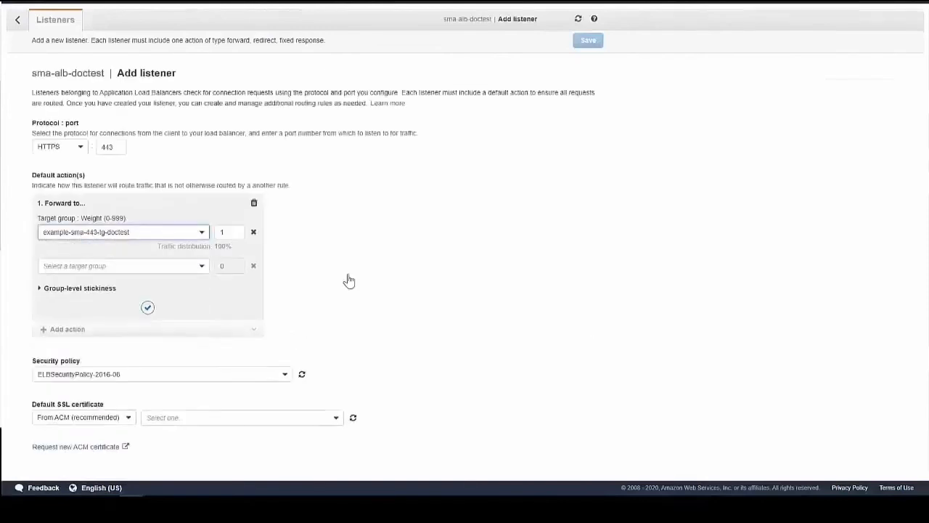
click(122, 232)
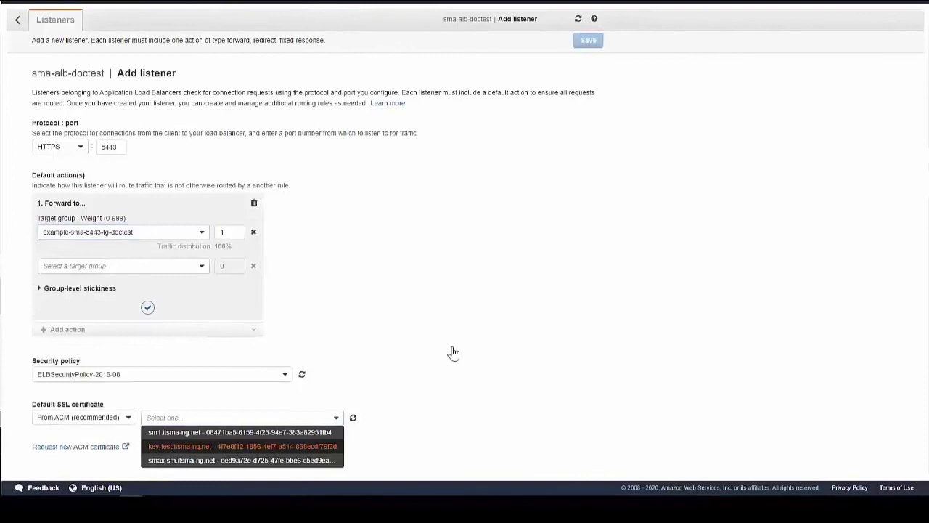
click(240, 446)
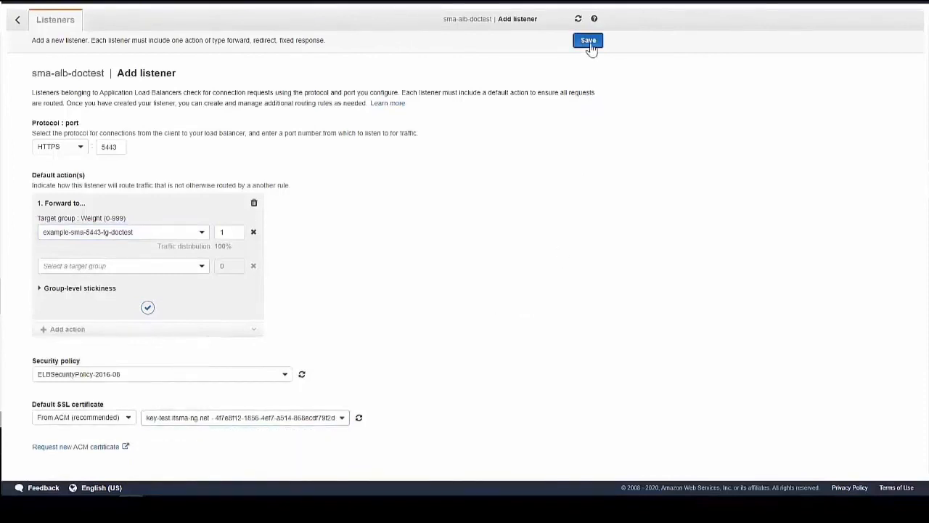
click(586, 39)
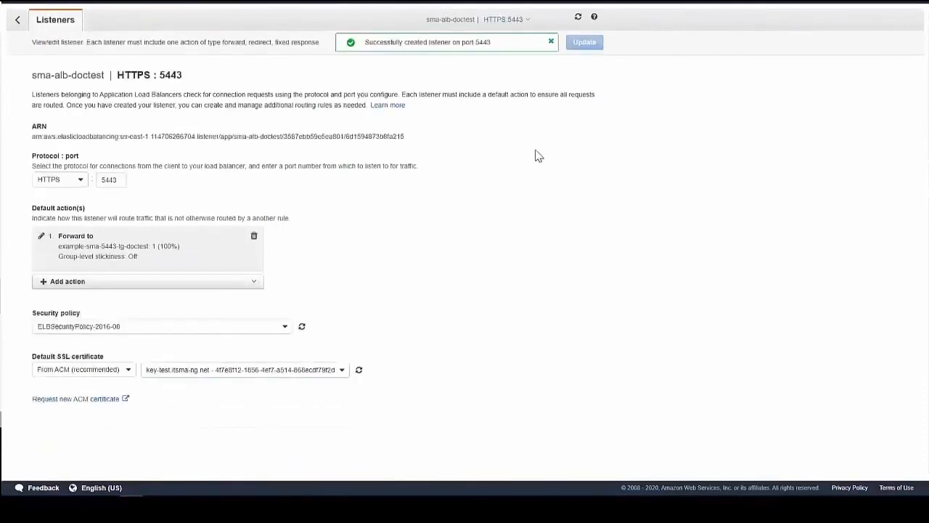